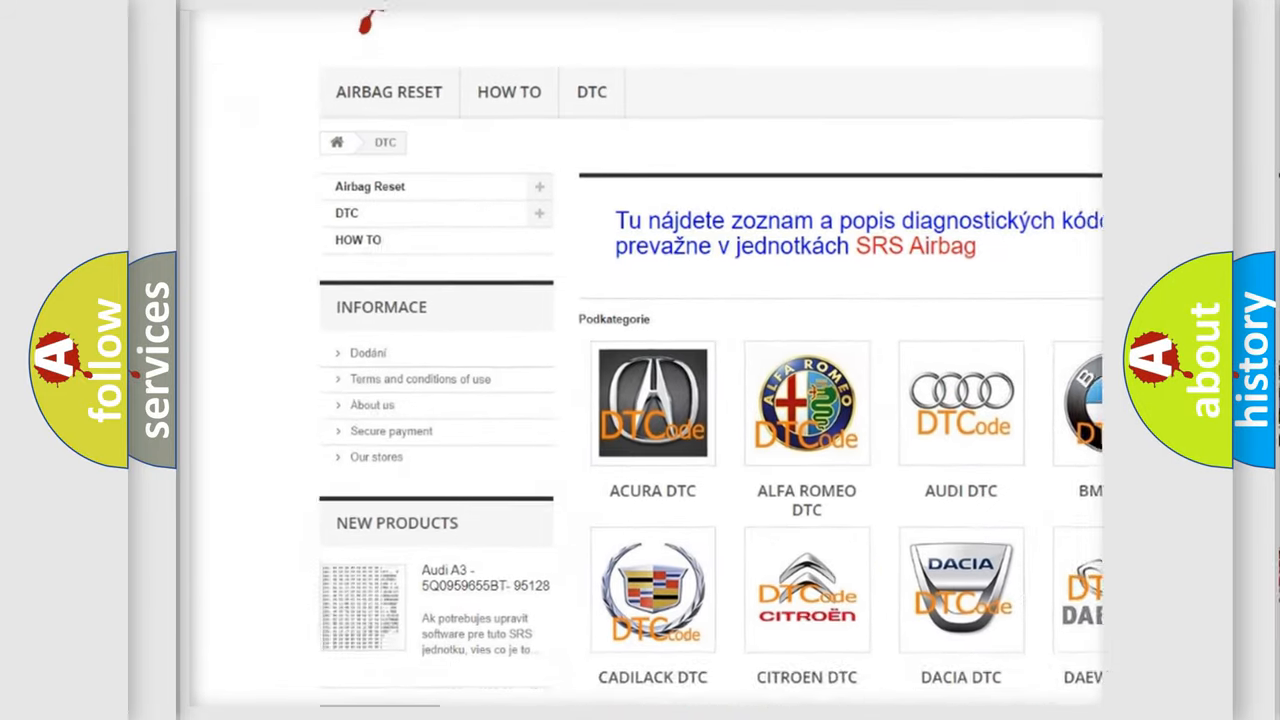
scroll(down, 3)
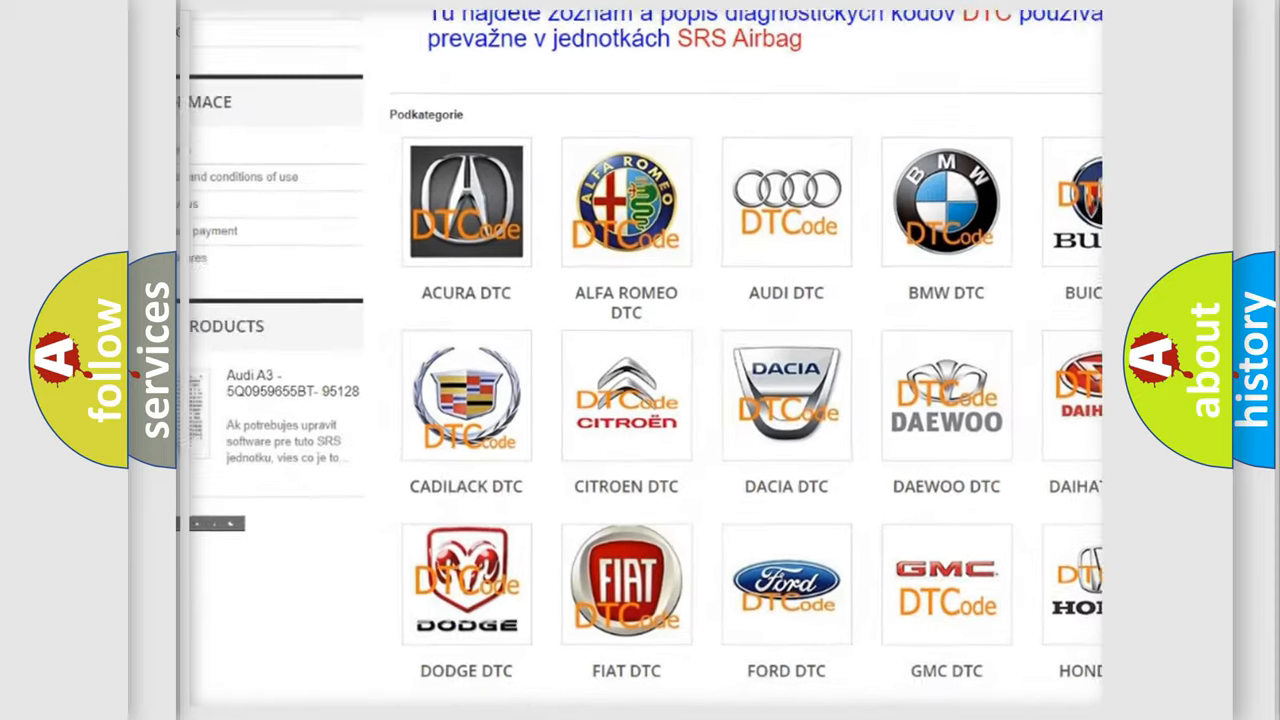
scroll(down, 3)
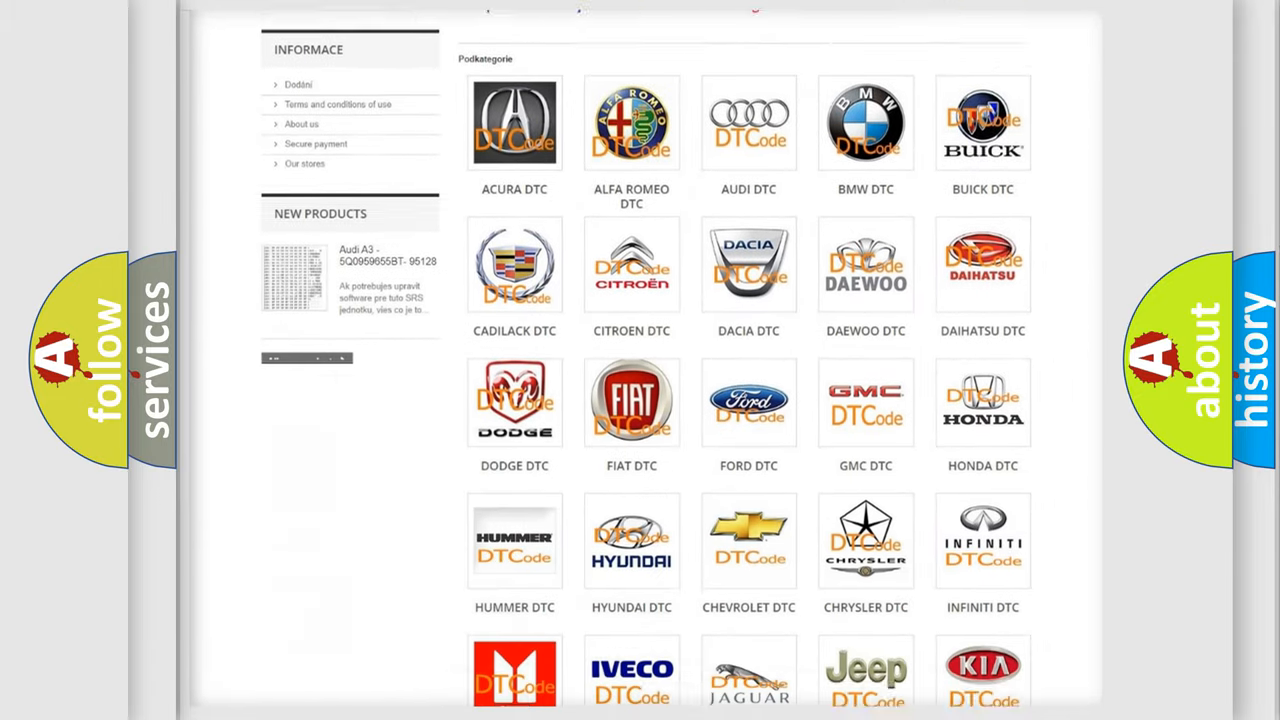
scroll(down, 3)
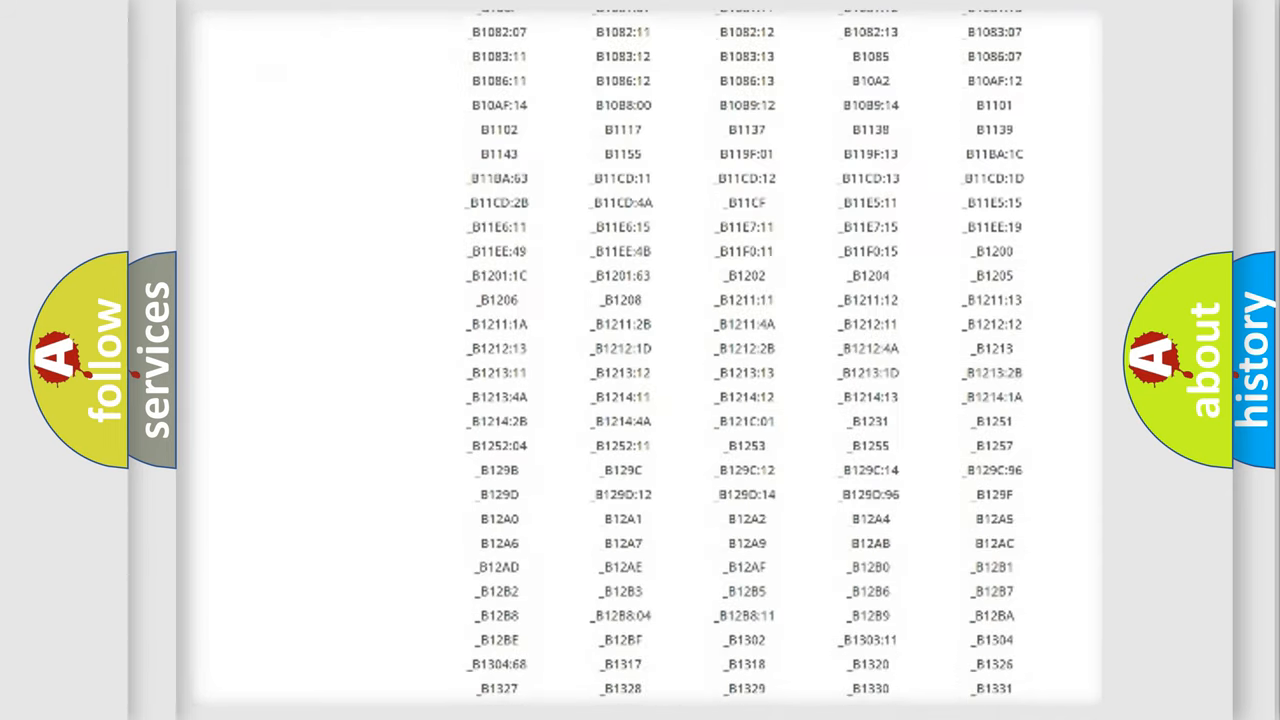
scroll(down, 3)
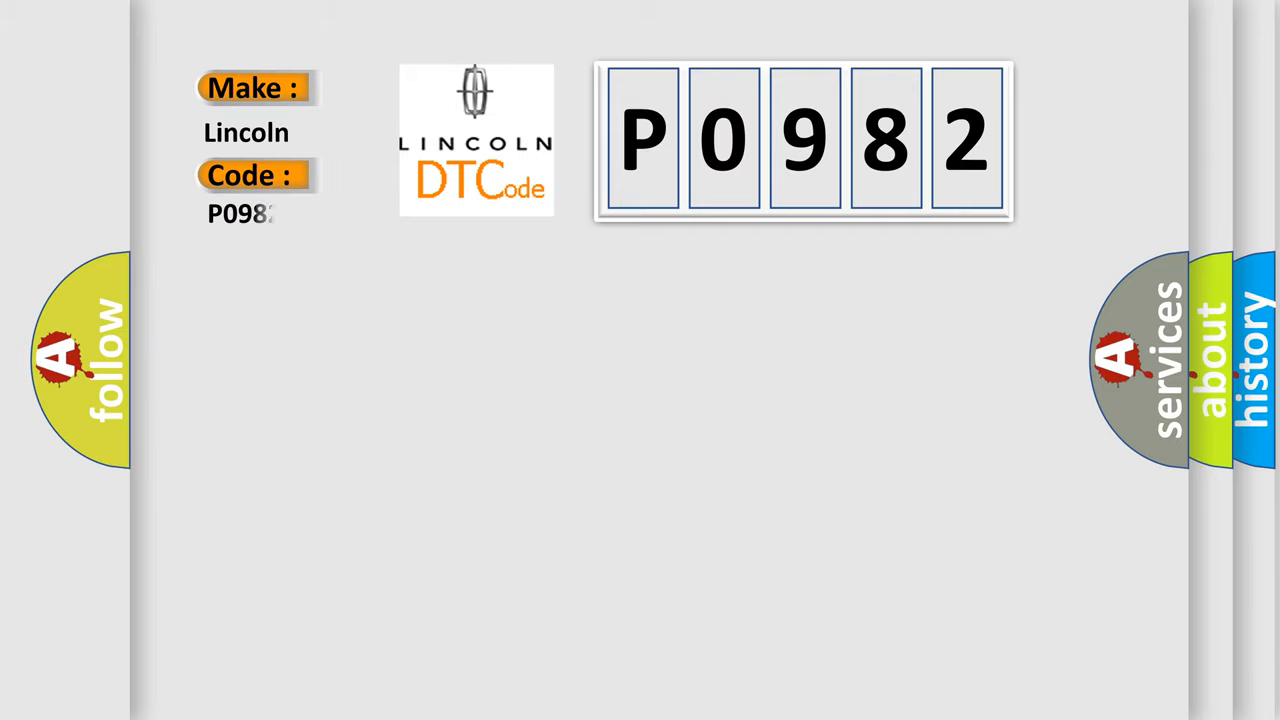
text(82)
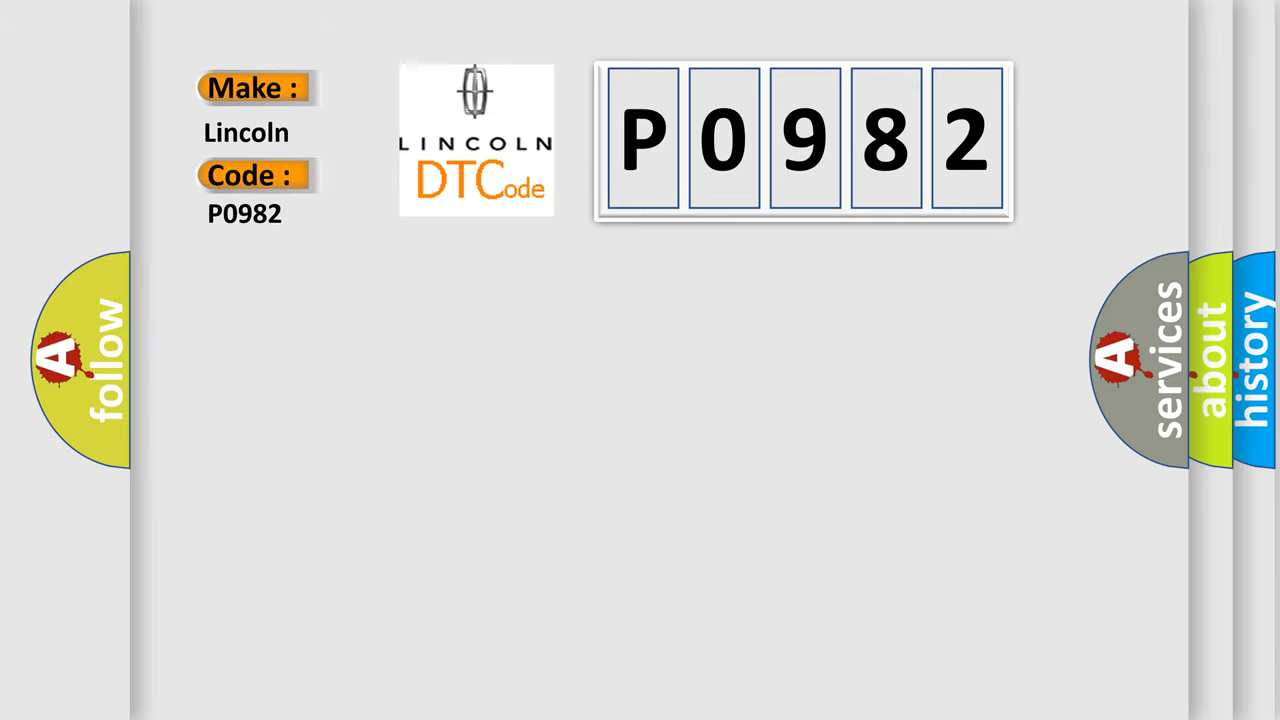